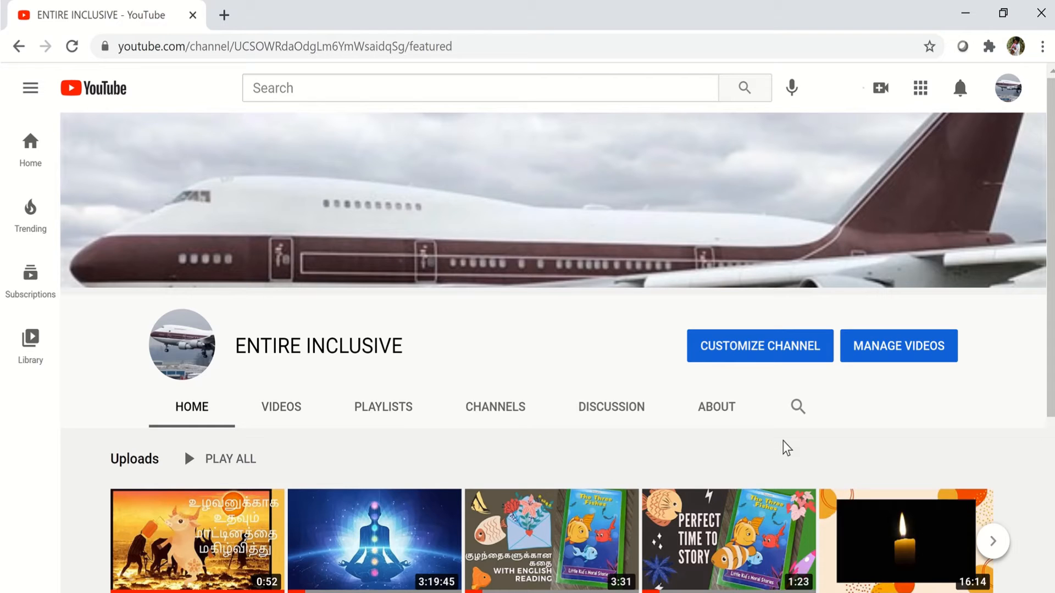
pyautogui.moveTo(887, 419)
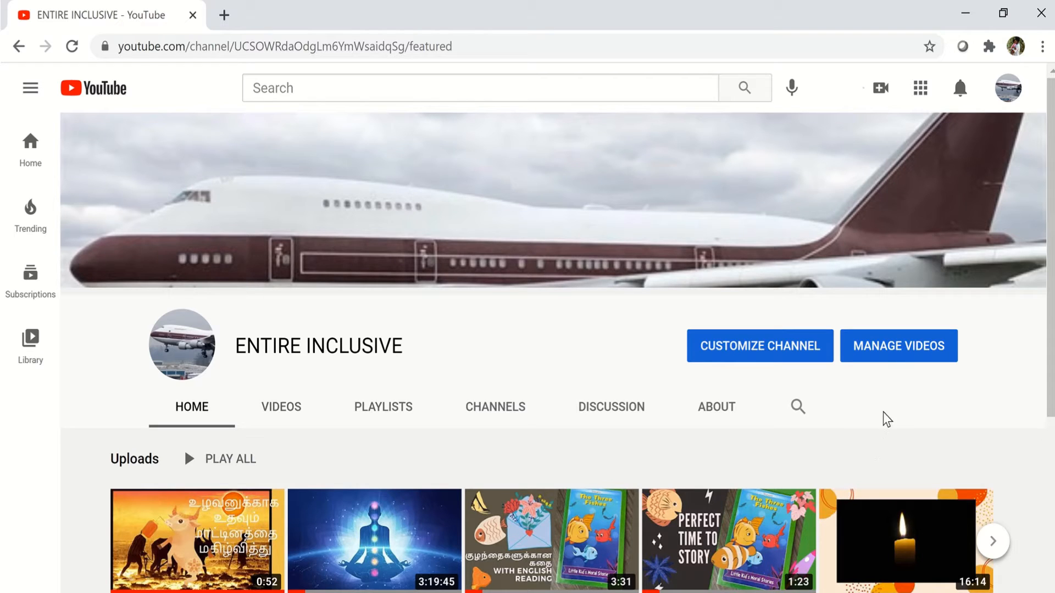
# Step: Open the ENTIRE INCLUSIVE channel's Channel content in YouTube Studio via MANAGE VIDEOS
pyautogui.click(897, 345)
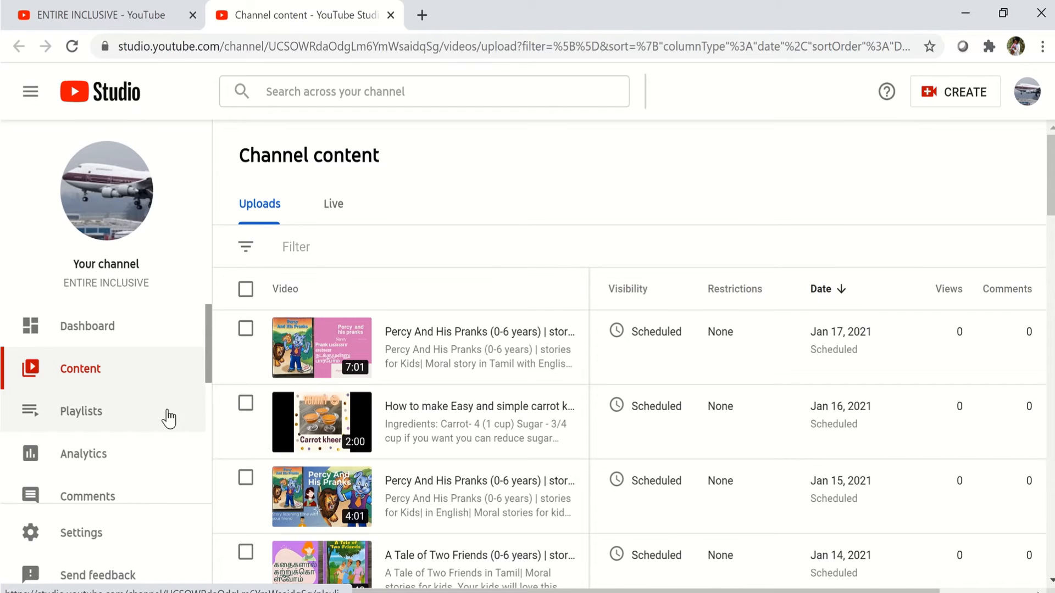
pyautogui.moveTo(157, 421)
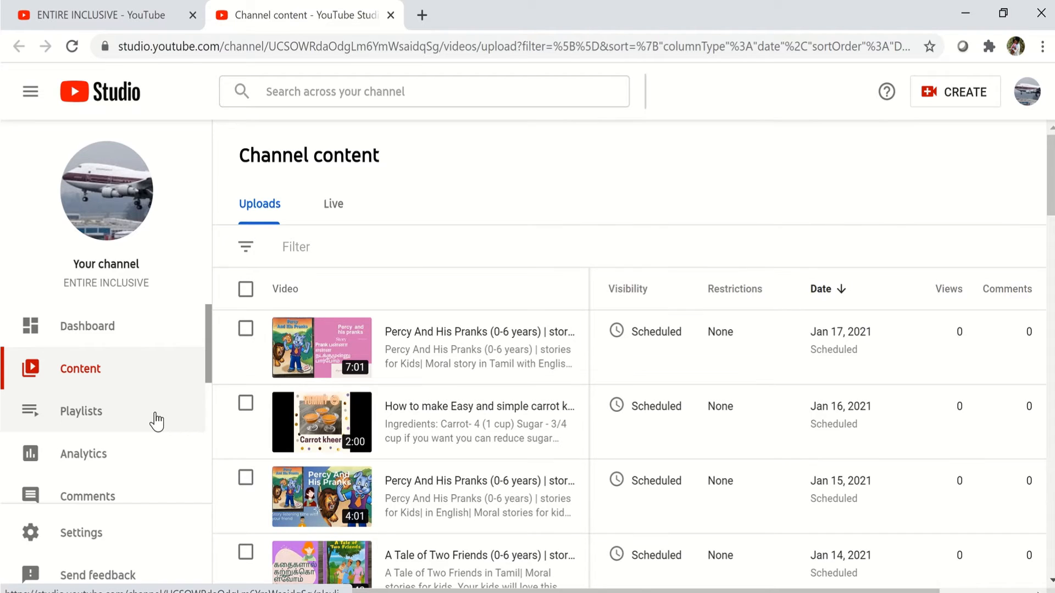
# Step: Switch to the Playlists section of YouTube Studio
pyautogui.click(81, 411)
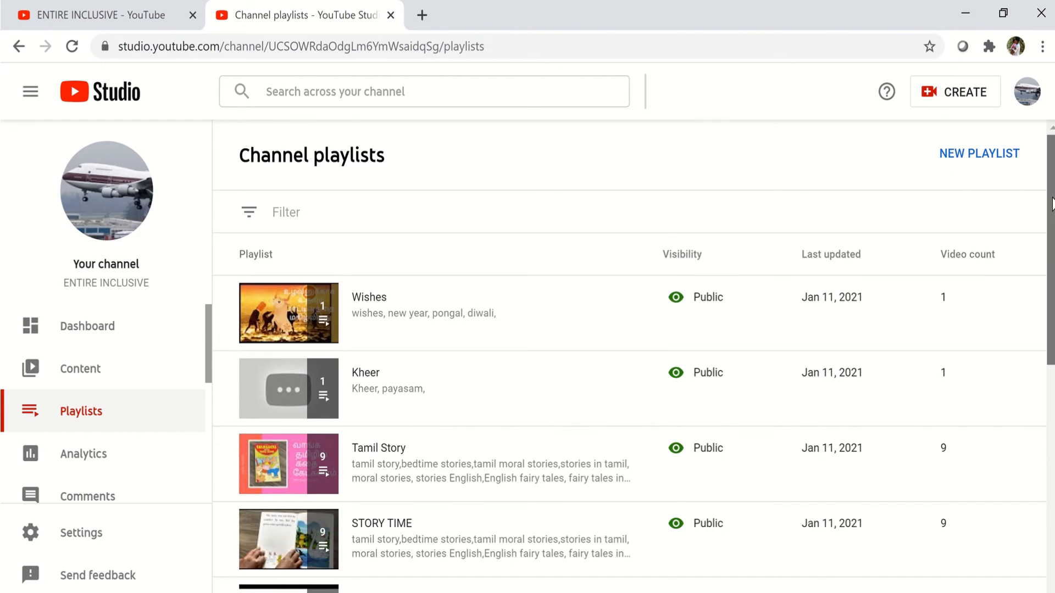
# Step: Scroll to the Music playlist, view it on YouTube, and show its three-dot menu
pyautogui.scroll(-3)
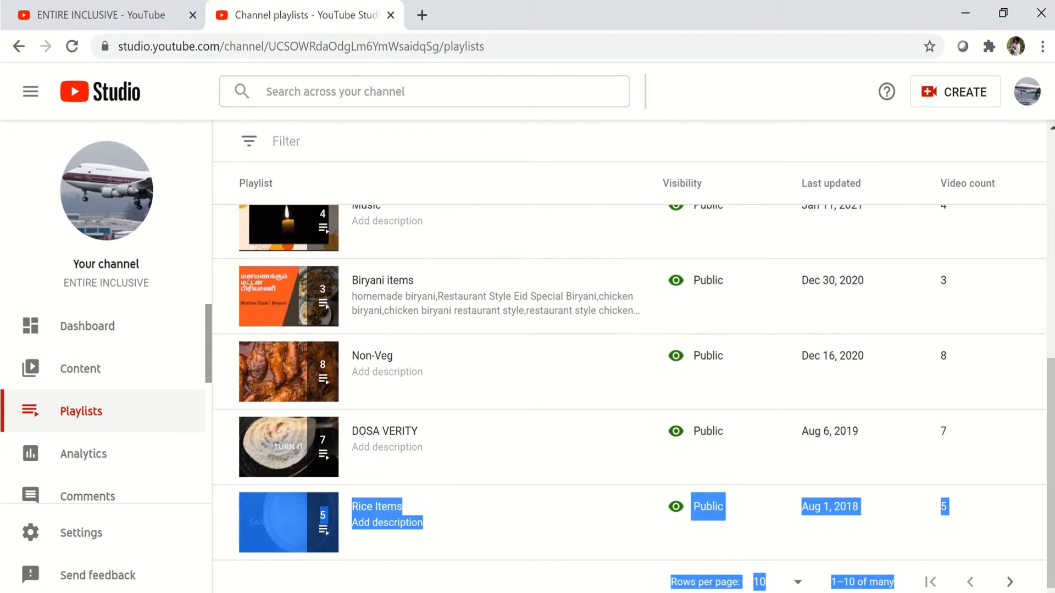
pyautogui.scroll(-3)
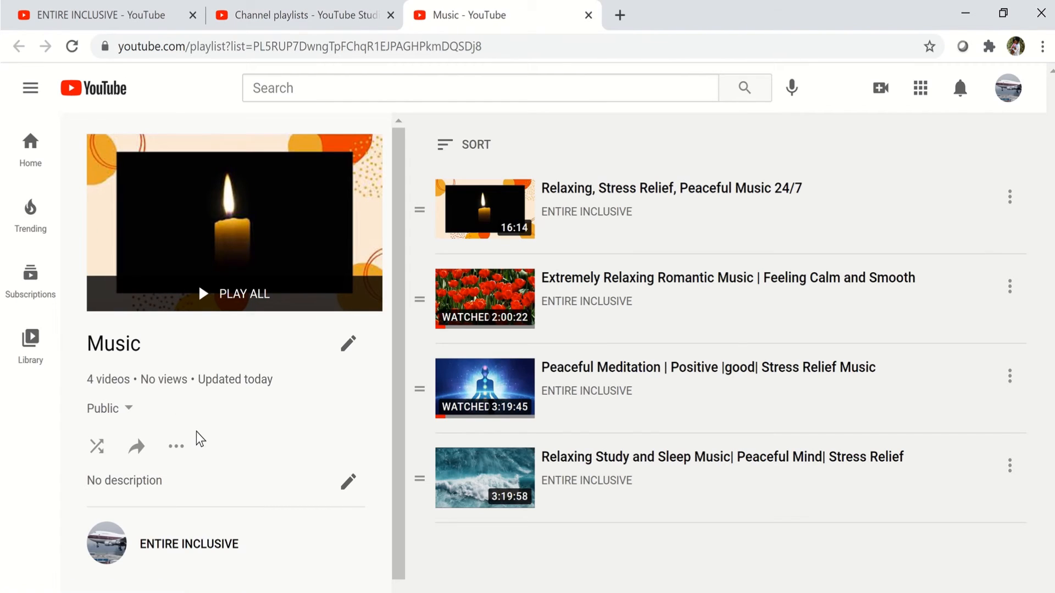
pyautogui.moveTo(176, 447)
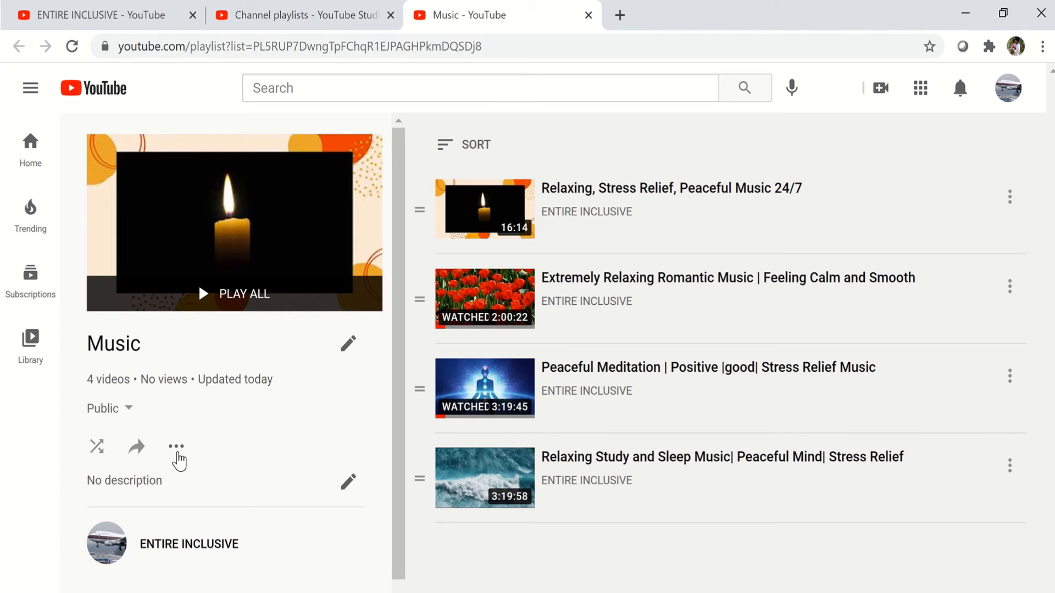
pyautogui.click(177, 447)
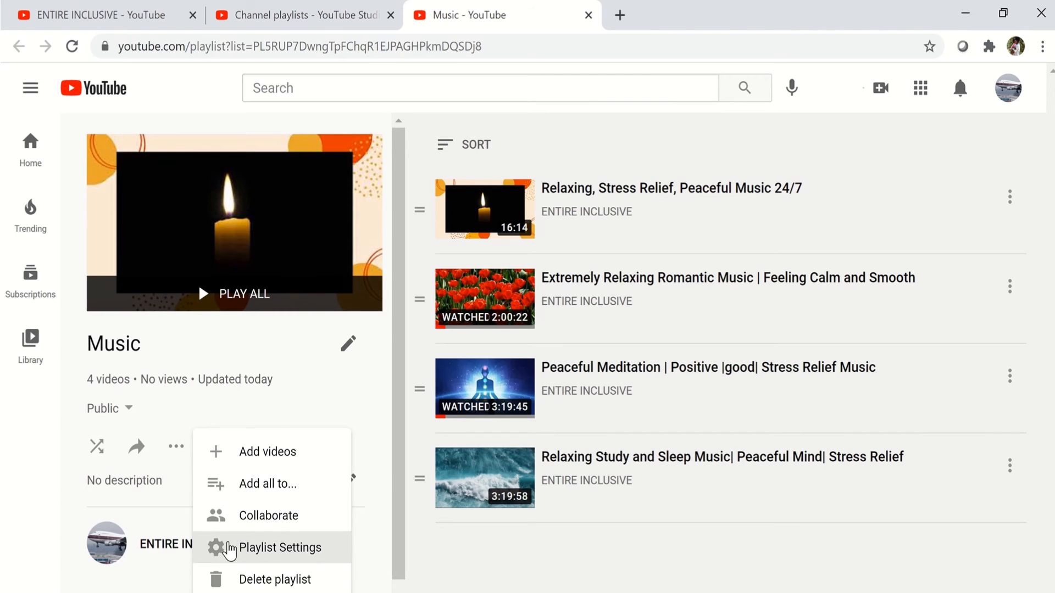
# Step: Confirm embedding, add-to-top and official-series toggles are on for Music, then choose DONE
pyautogui.click(281, 548)
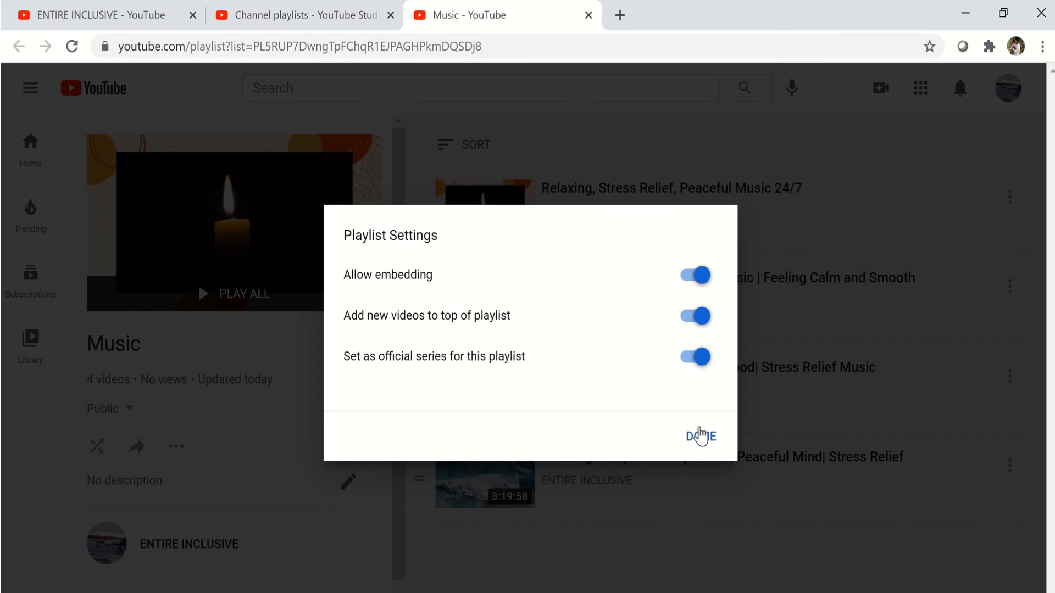
pyautogui.click(699, 436)
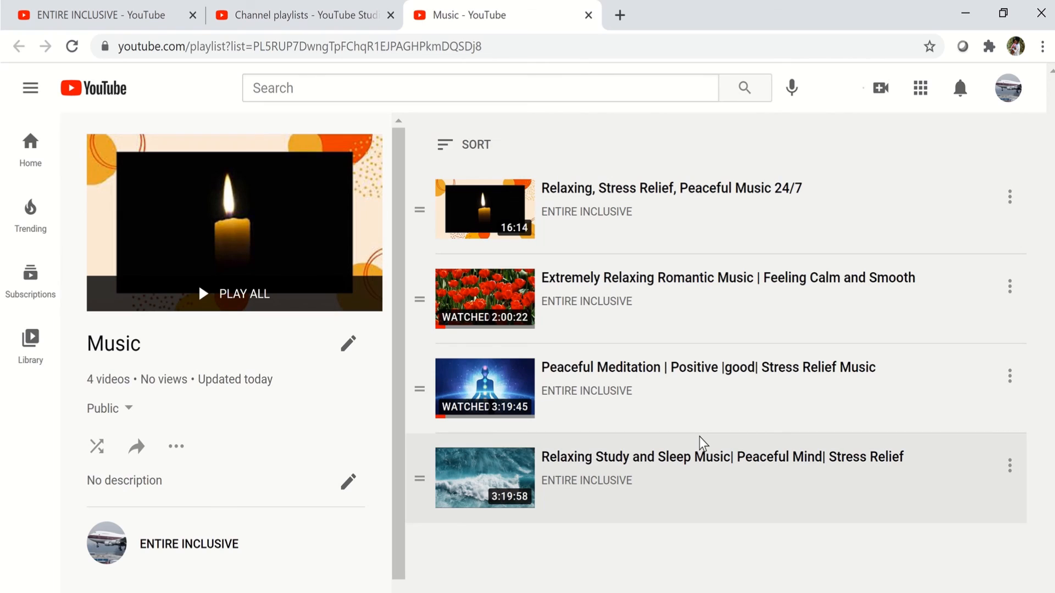